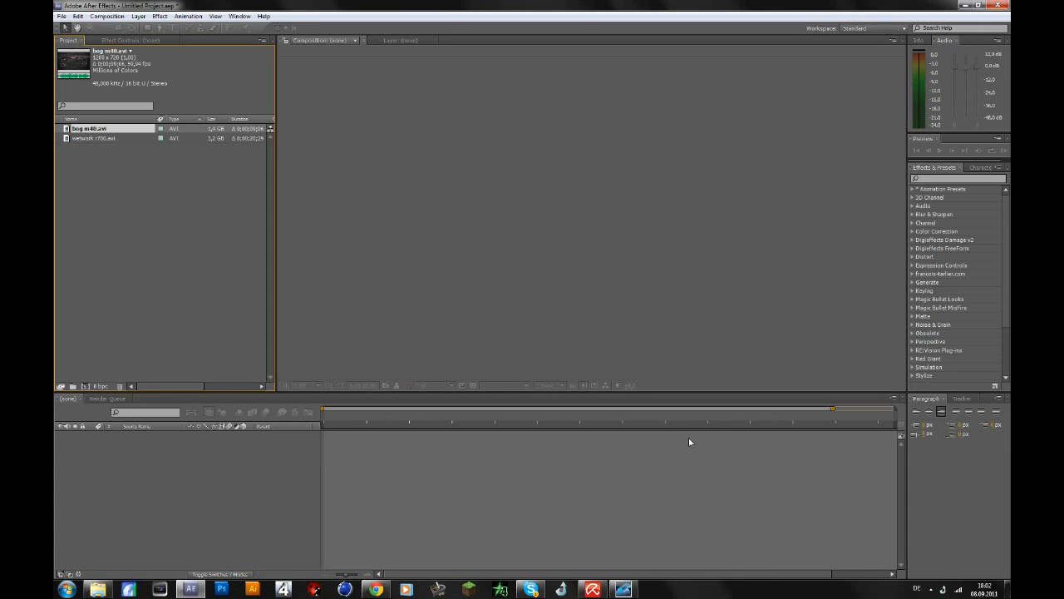
mouse_move(615, 443)
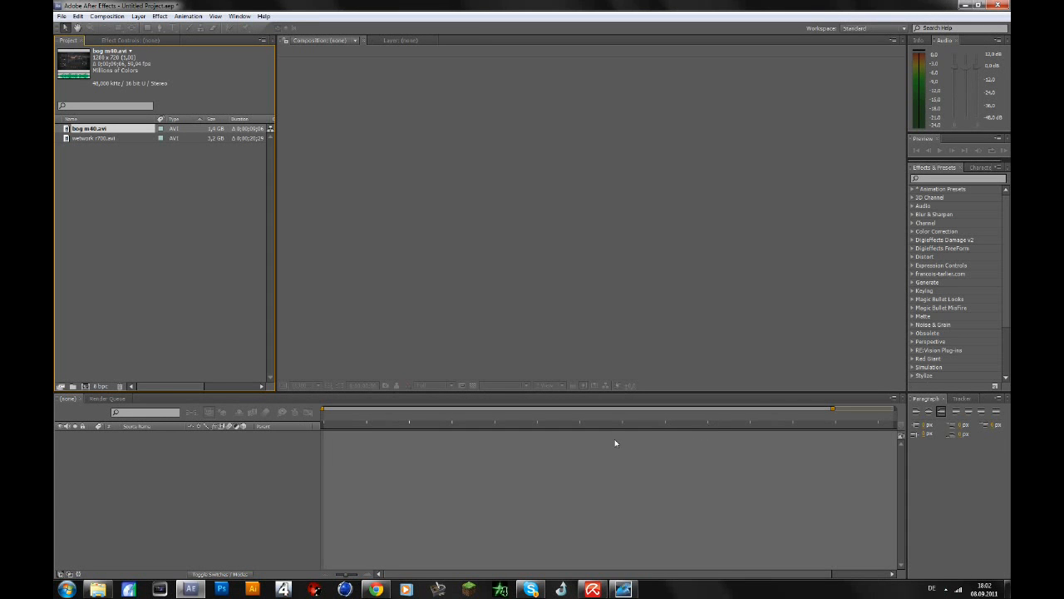
mouse_move(604, 443)
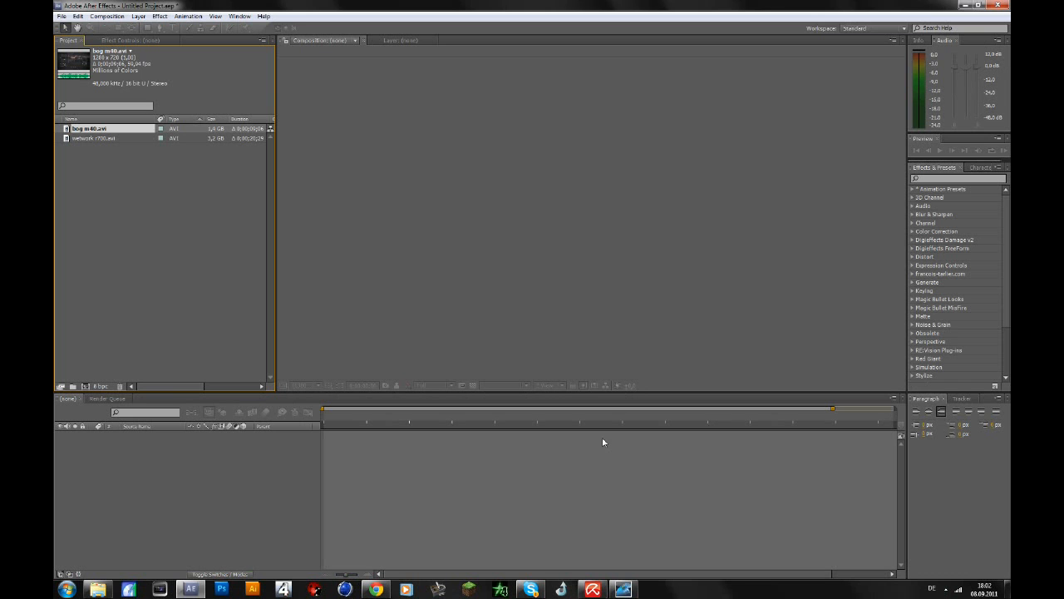
mouse_move(627, 190)
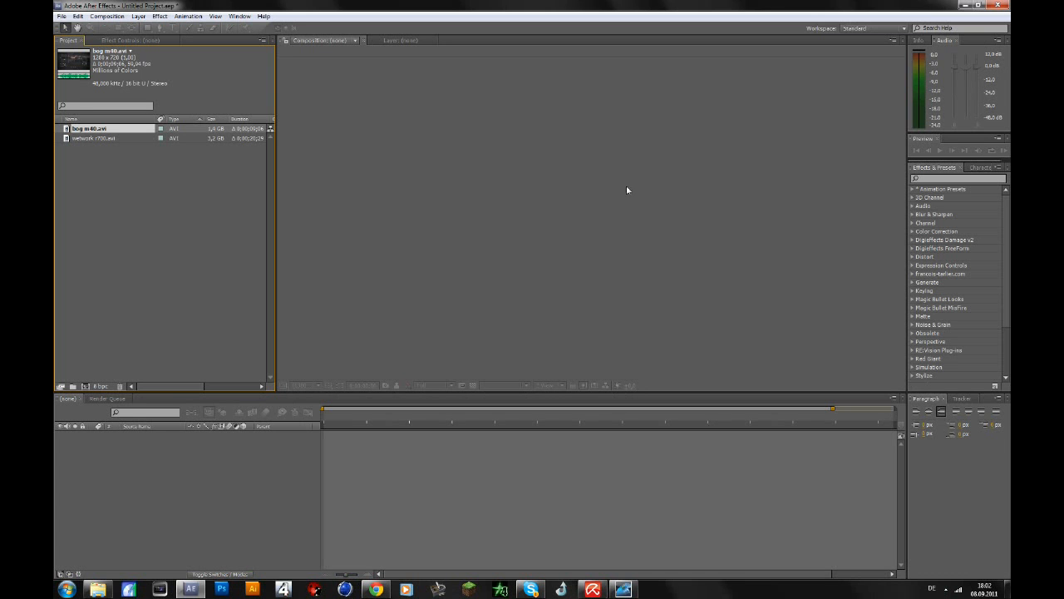
mouse_move(946, 27)
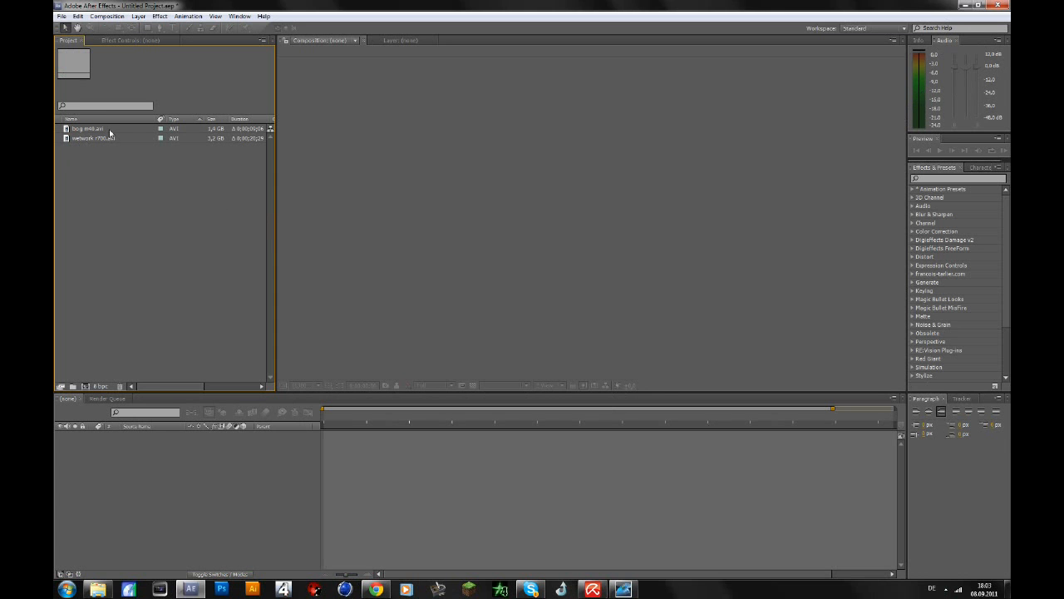
mouse_move(175, 8)
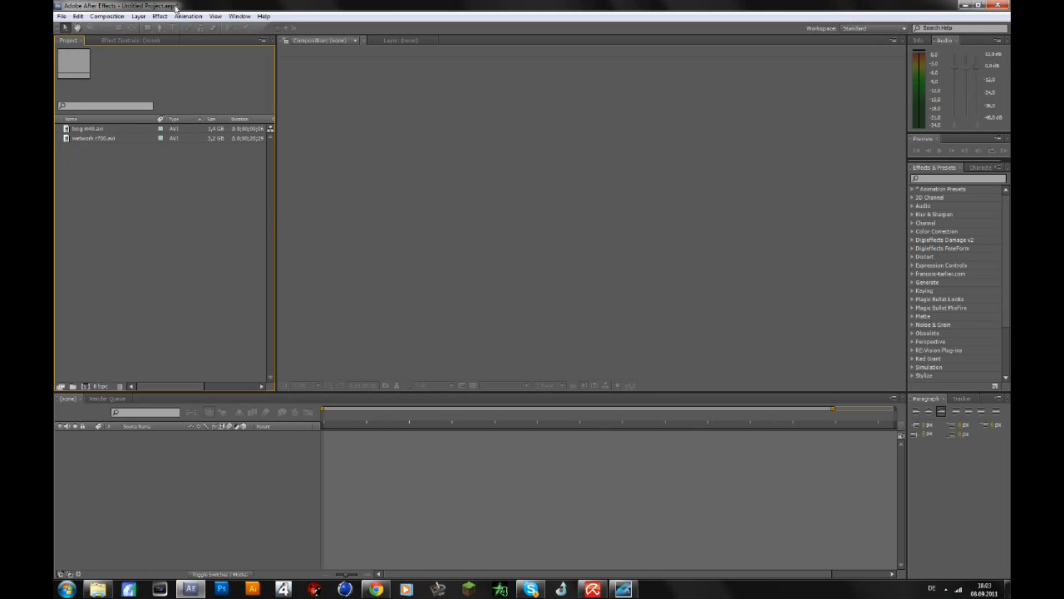
- Create a composition from the first gameplay clip and search the effects list for 'twixtor'
click(160, 16)
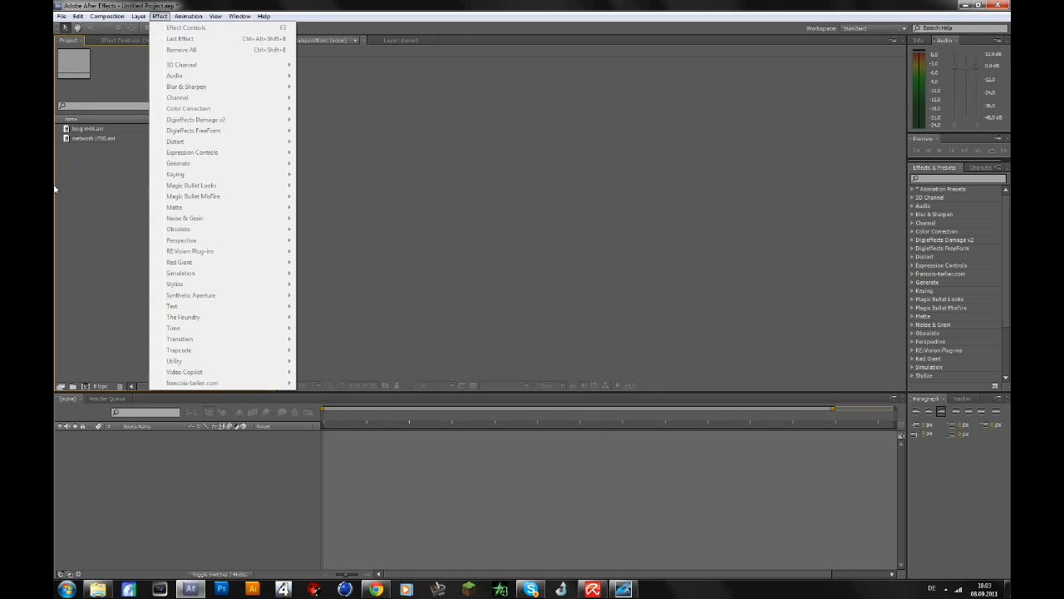
click(113, 157)
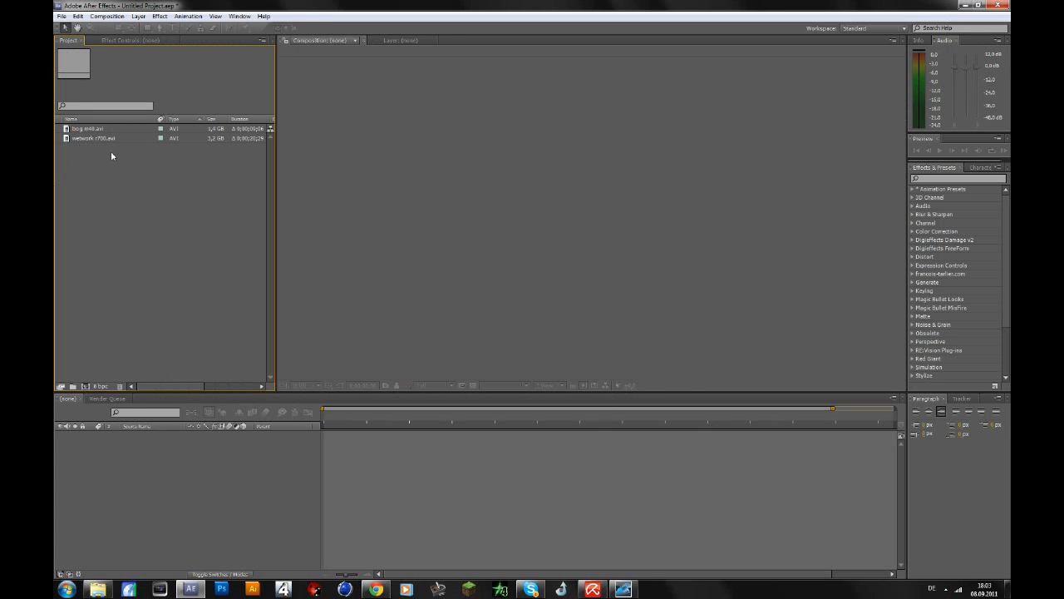
click(86, 128)
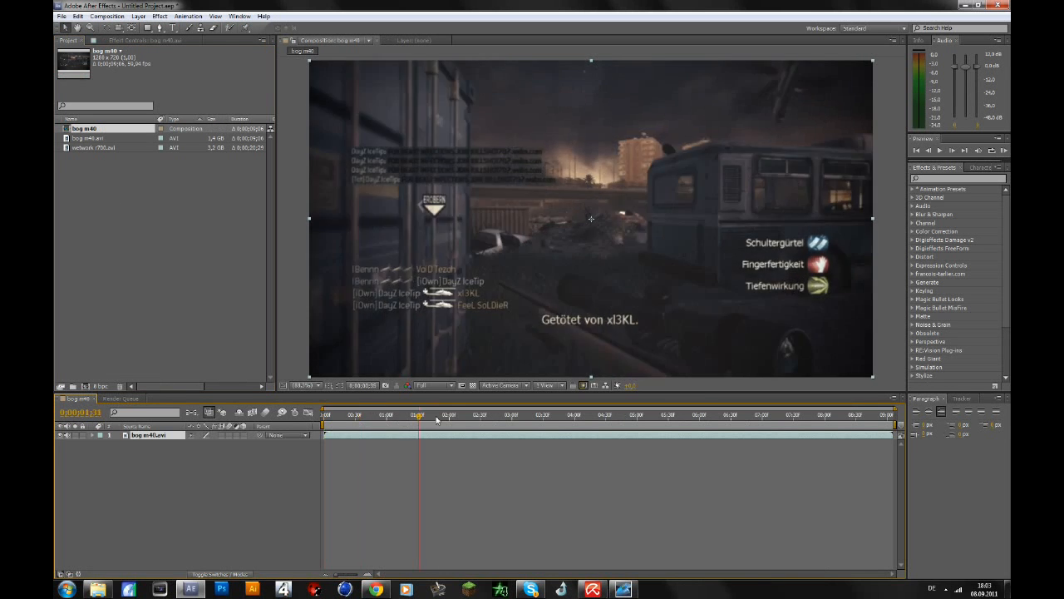
click(640, 414)
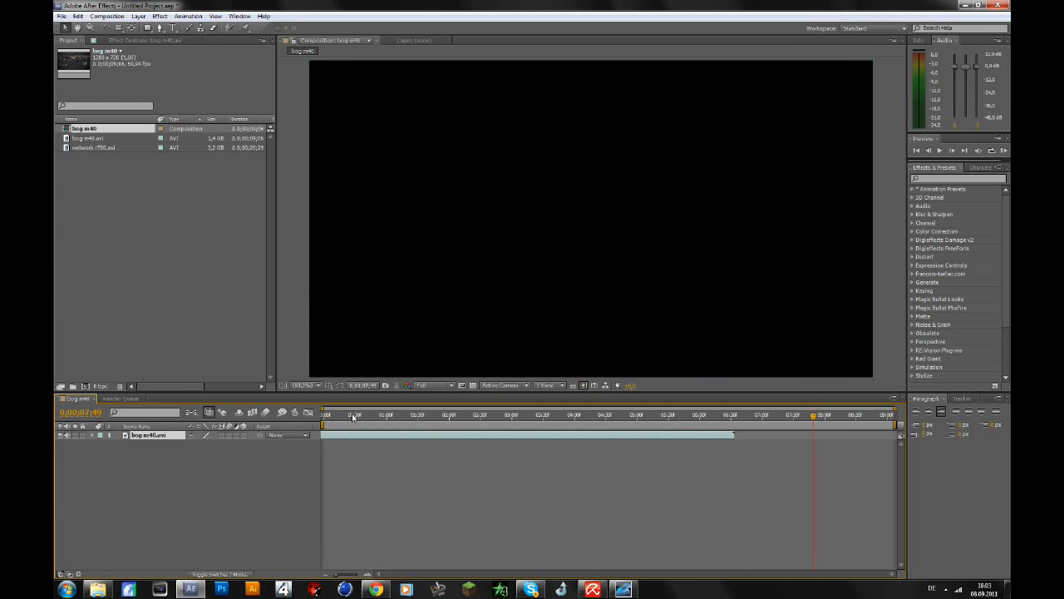
click(578, 414)
text(twix)
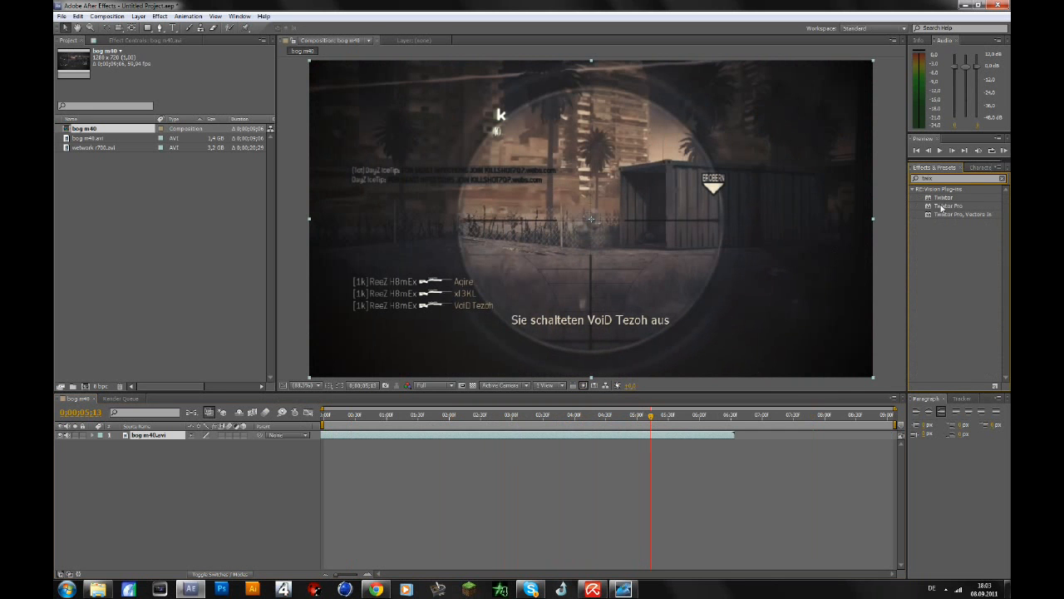
- Apply Twixtor Pro to the first gameplay clip's layer
double_click(948, 206)
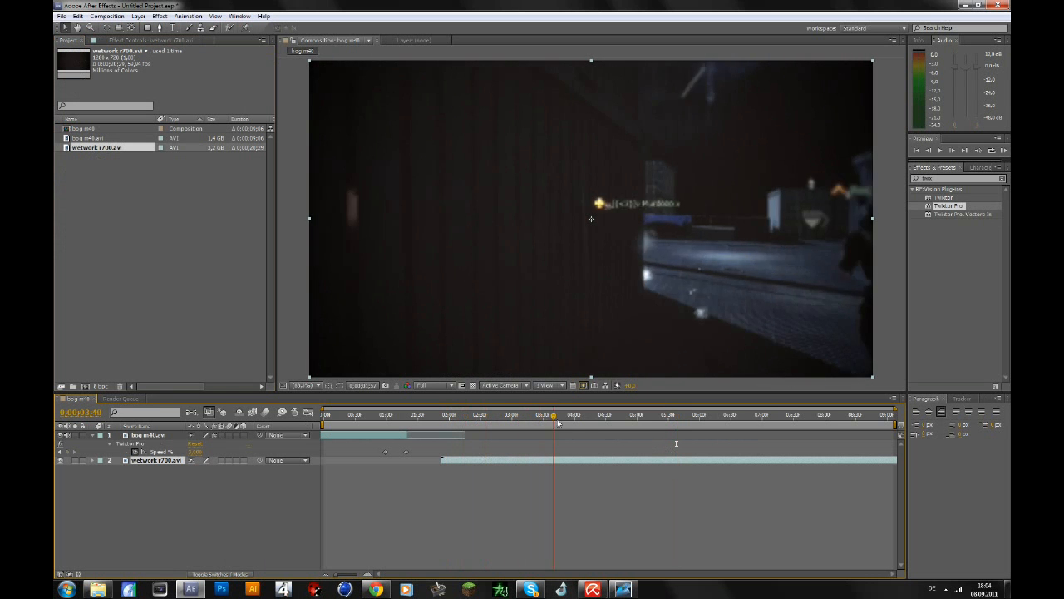
click(698, 414)
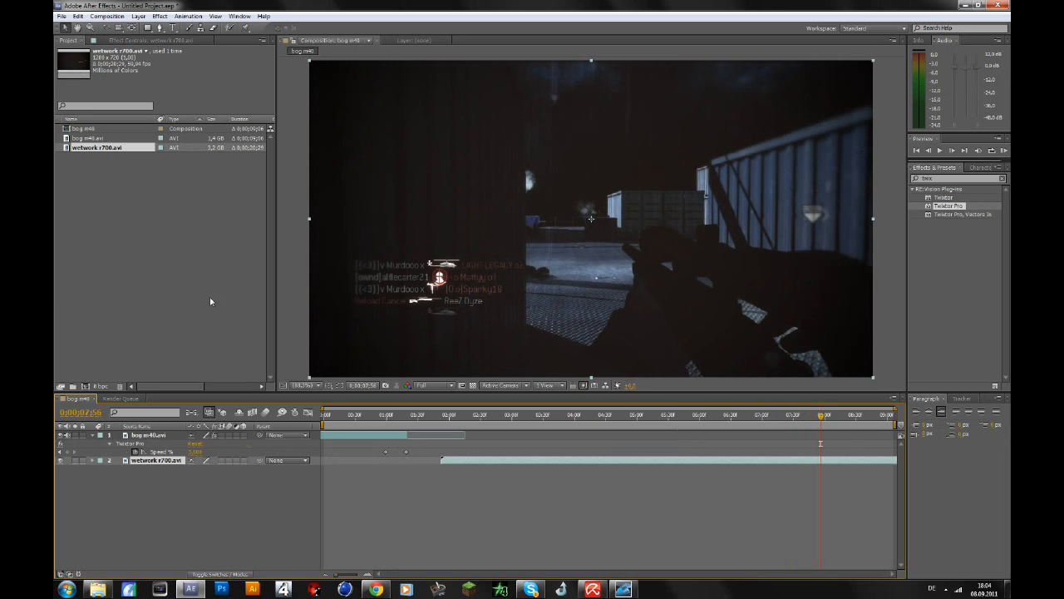
mouse_move(823, 432)
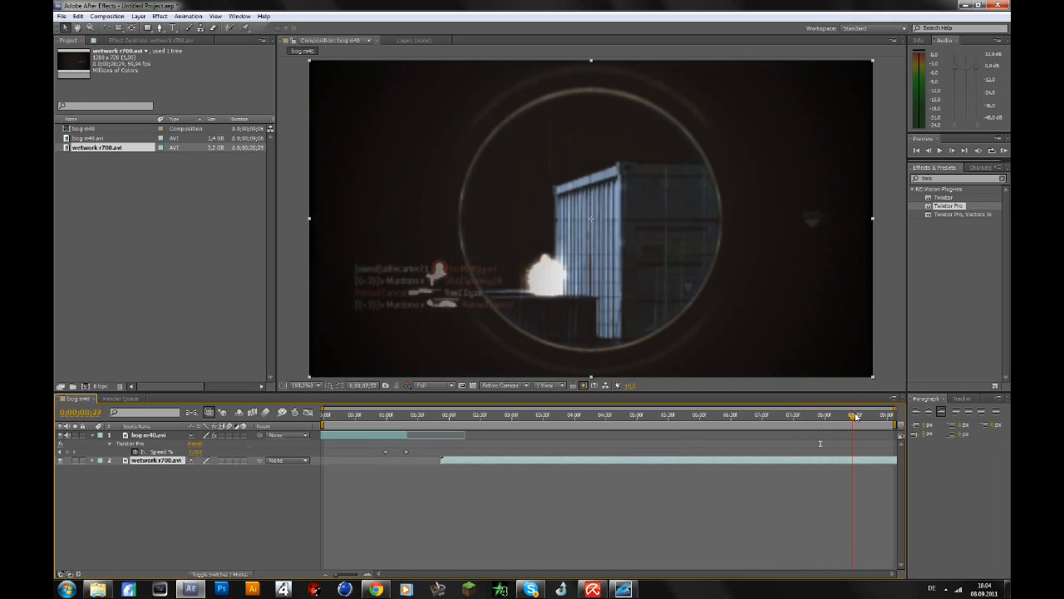
click(828, 414)
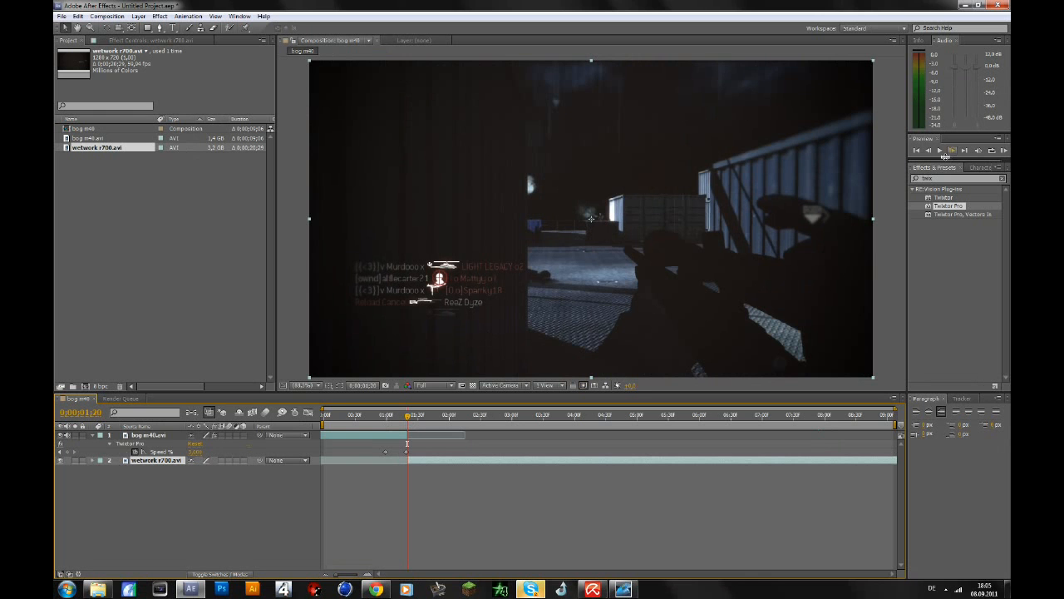
mouse_move(928, 149)
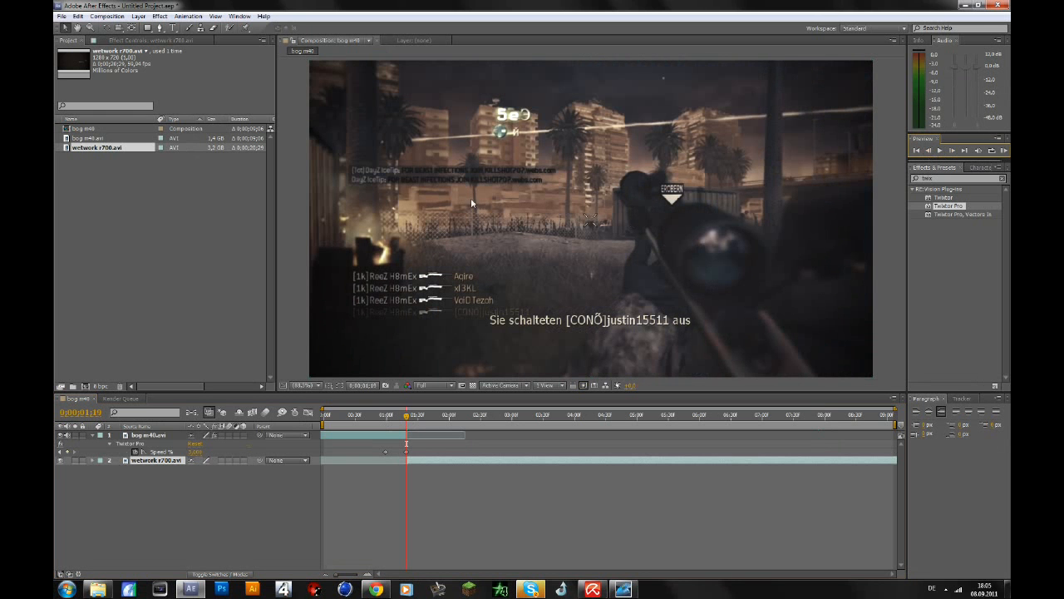
mouse_move(594, 260)
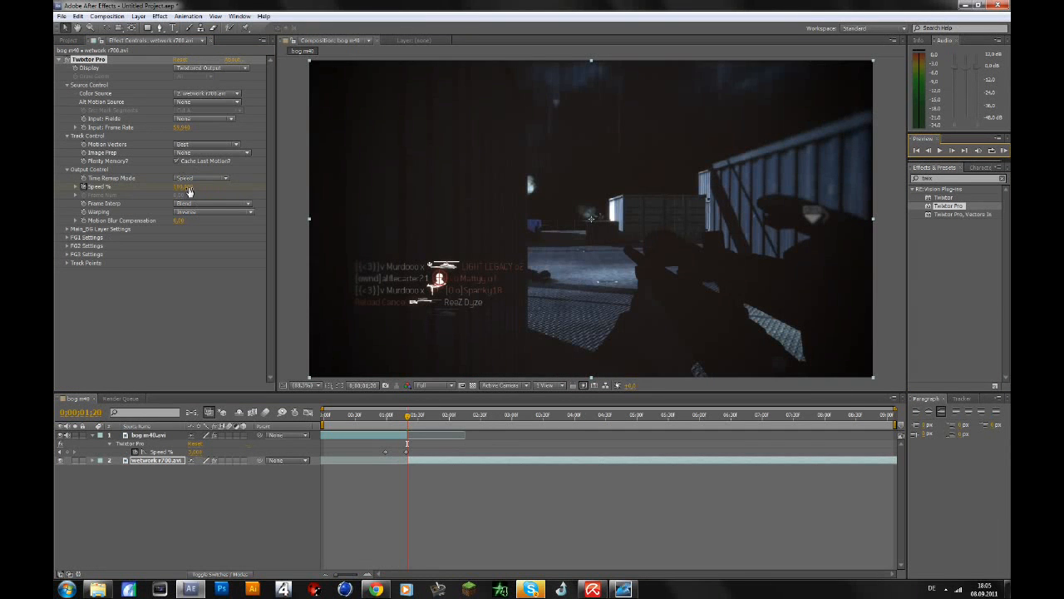
mouse_move(685, 443)
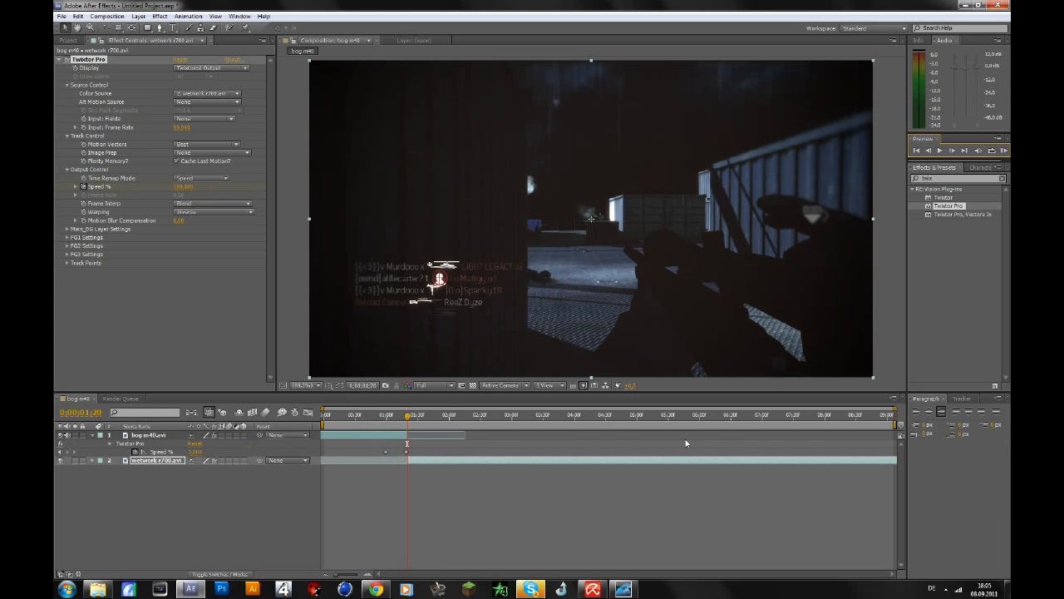
mouse_move(185, 187)
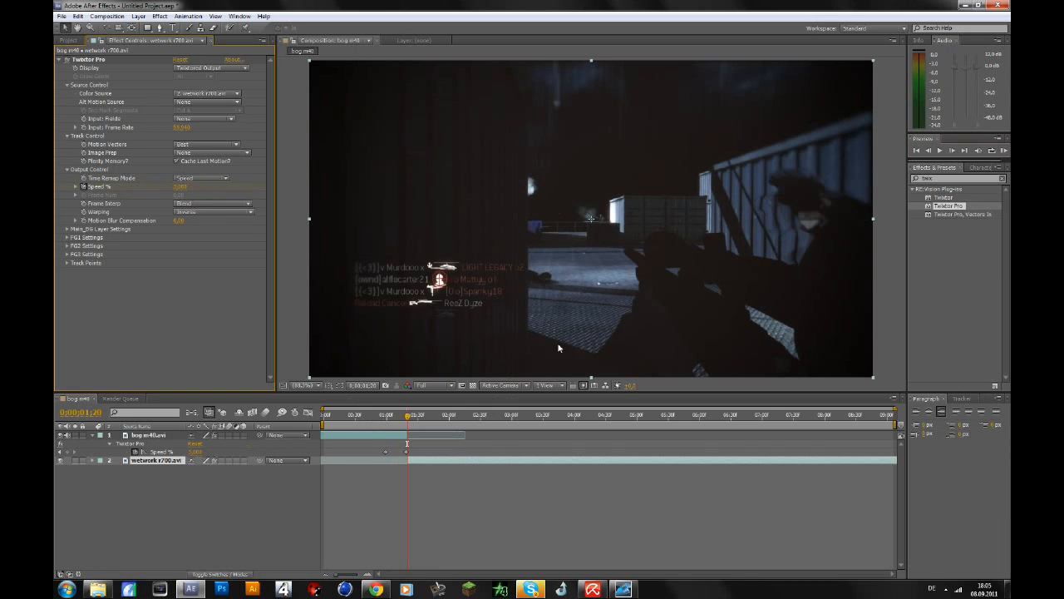
mouse_move(309, 398)
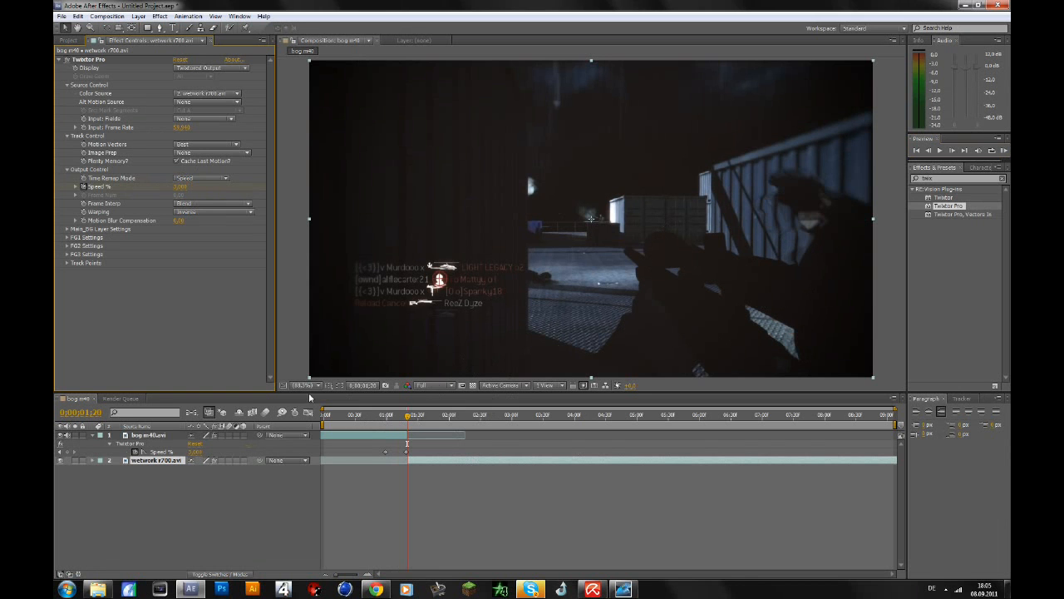
mouse_move(443, 406)
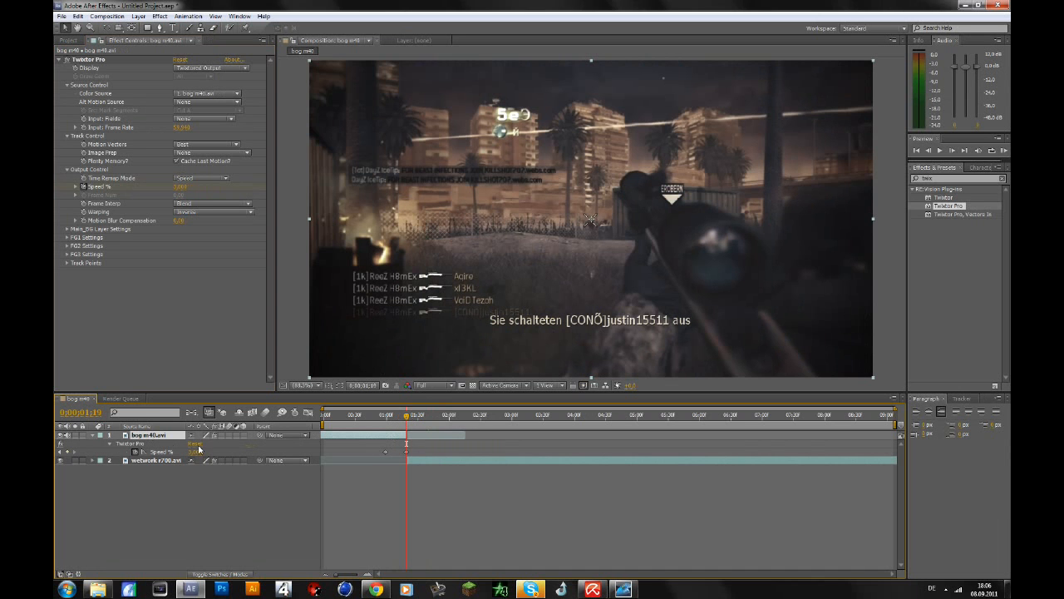
mouse_move(382, 424)
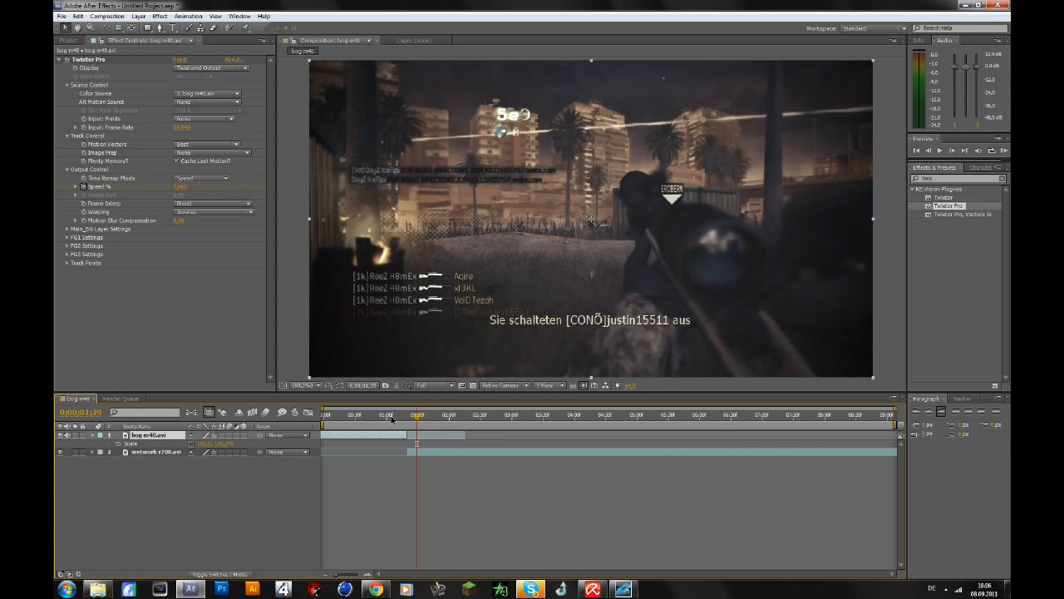
- Keyframe Scale on the top clip at the zoom start, then raise the second clip's Scale value
click(406, 414)
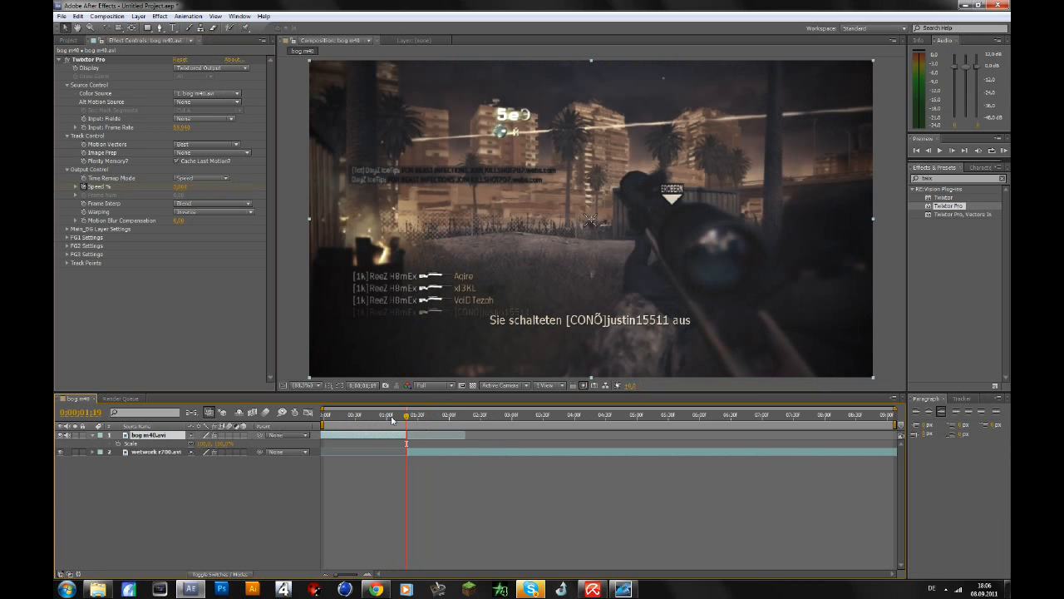
click(386, 416)
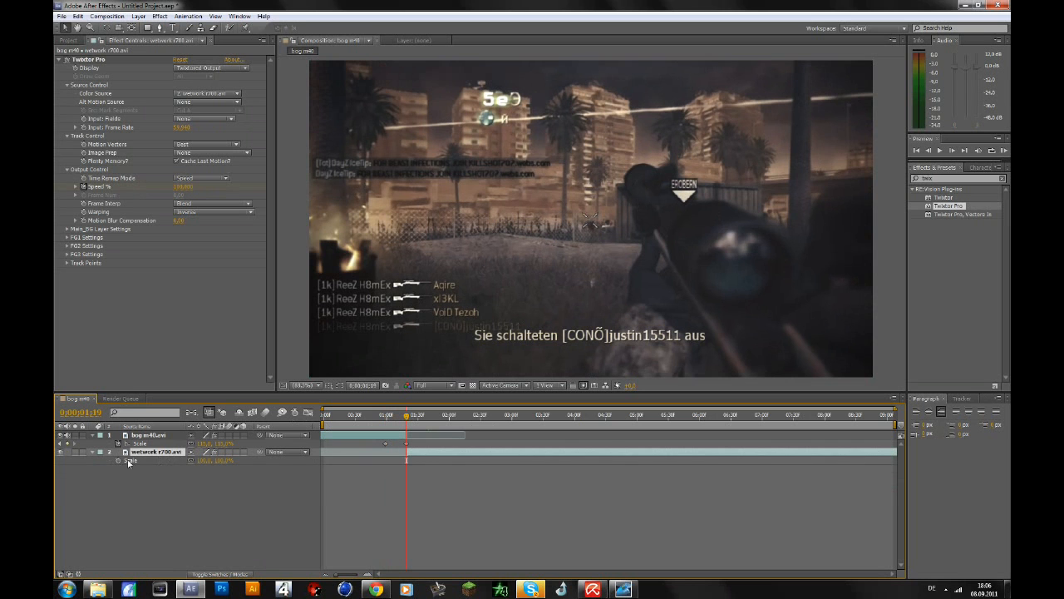
click(70, 452)
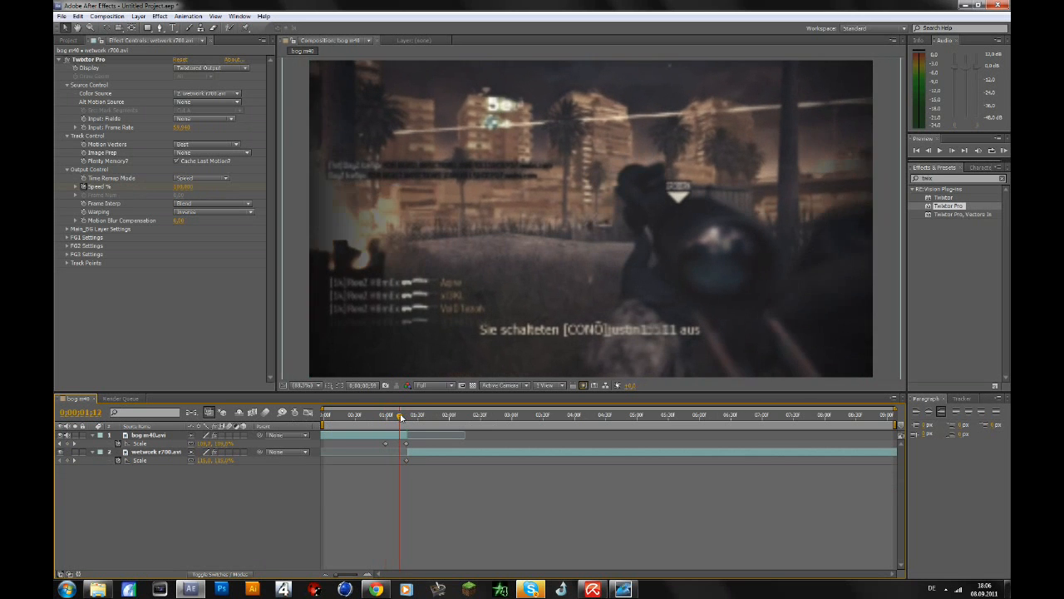
click(413, 414)
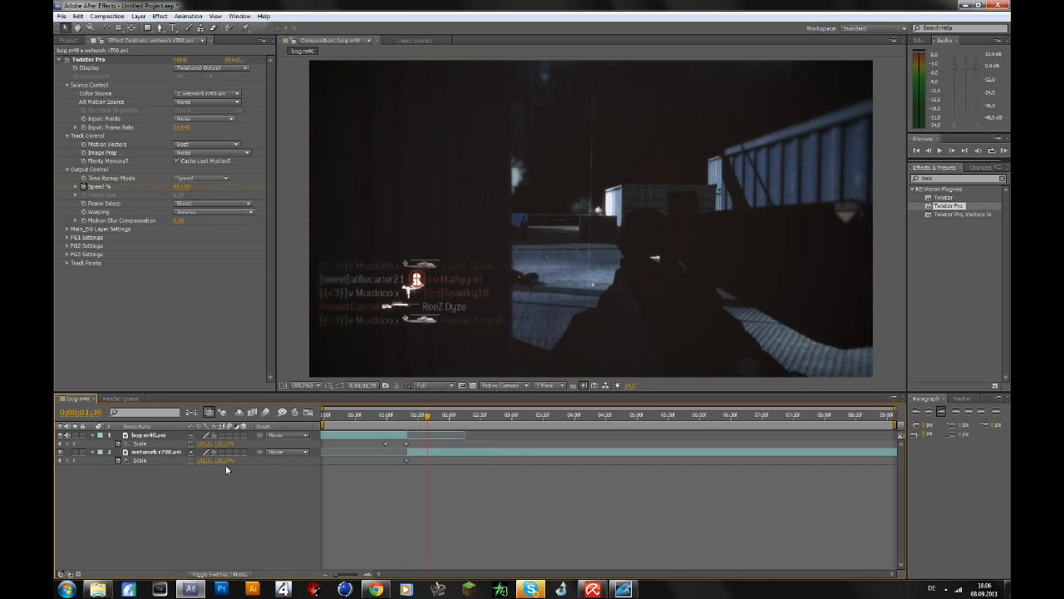
double_click(203, 459)
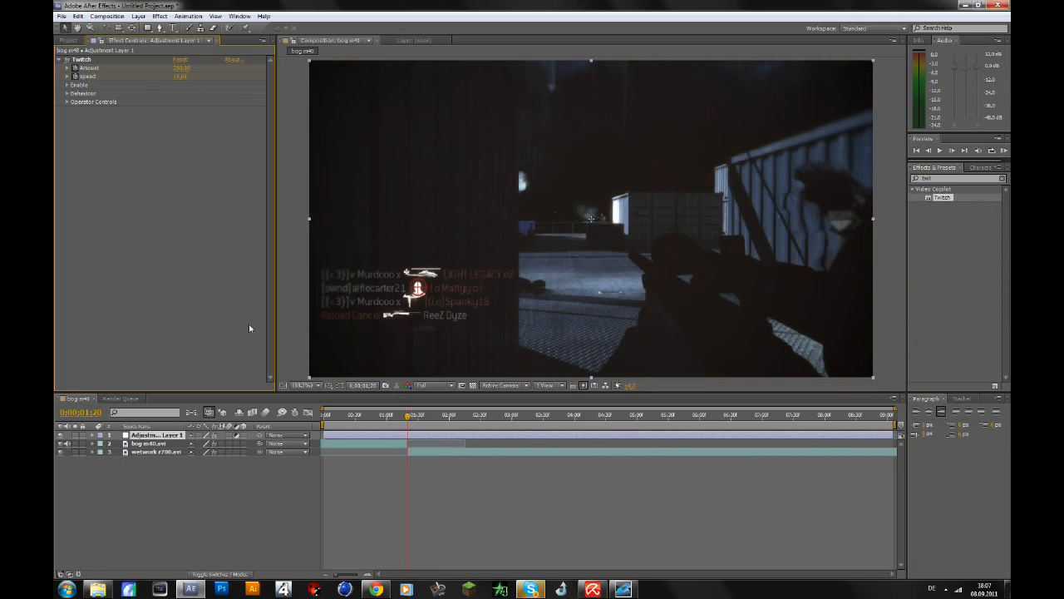
mouse_move(236, 303)
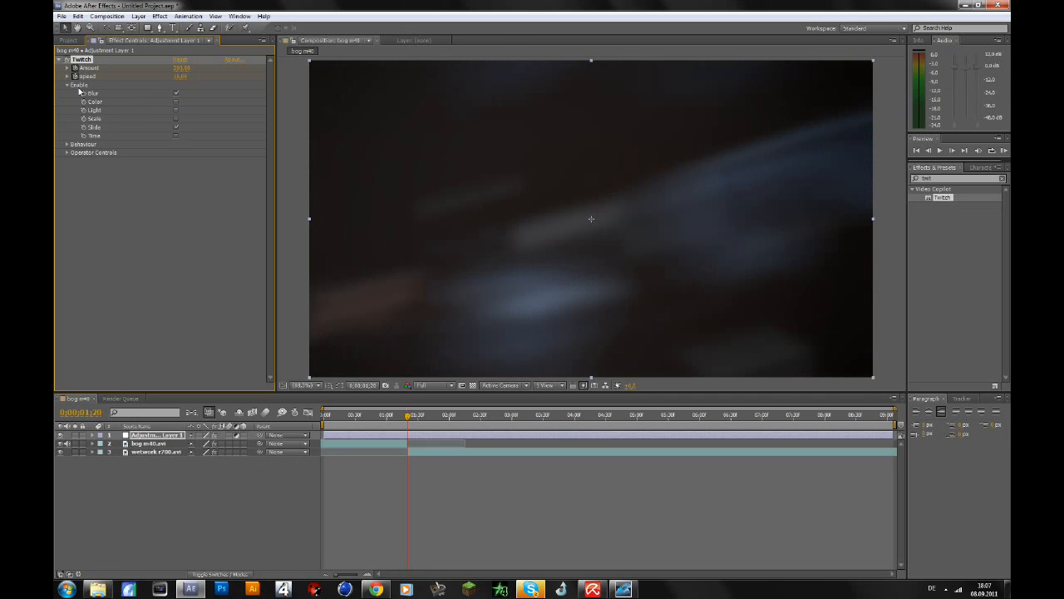
- Adjust the Swish Operator Controls blur amount for a strong directional smear
click(67, 85)
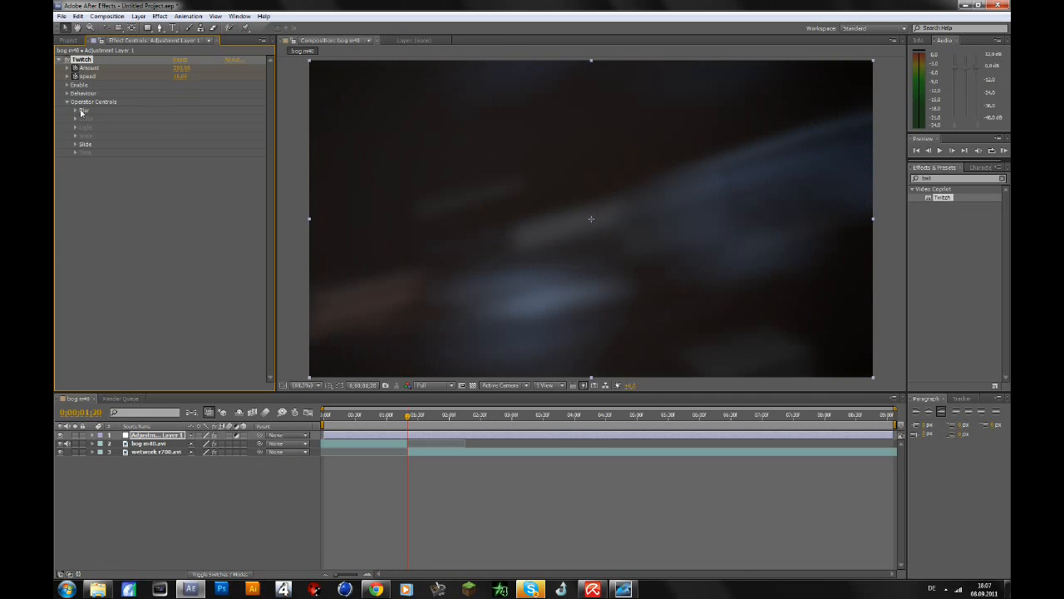
click(75, 109)
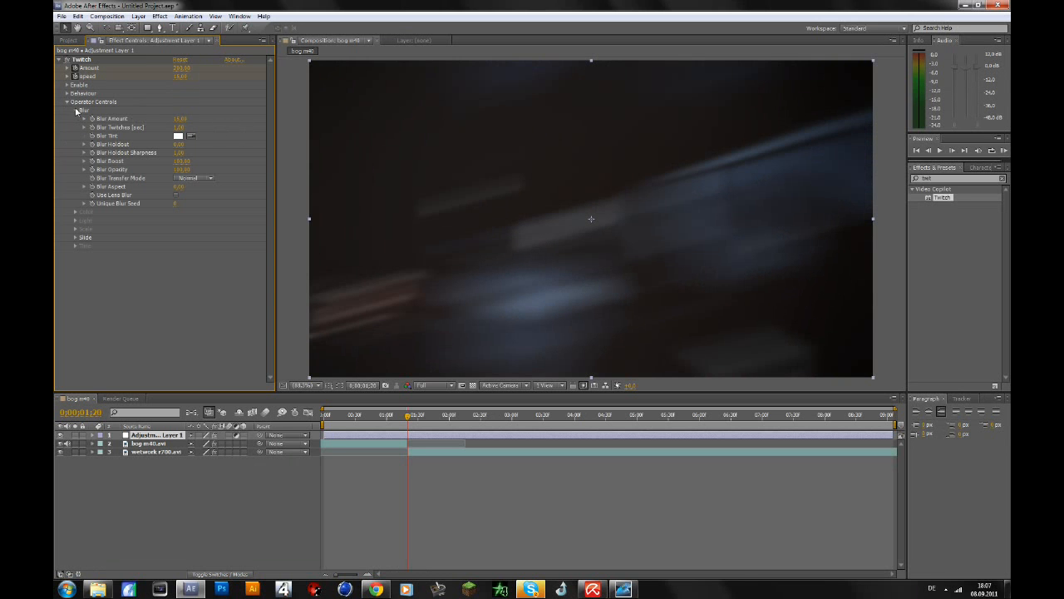
click(77, 143)
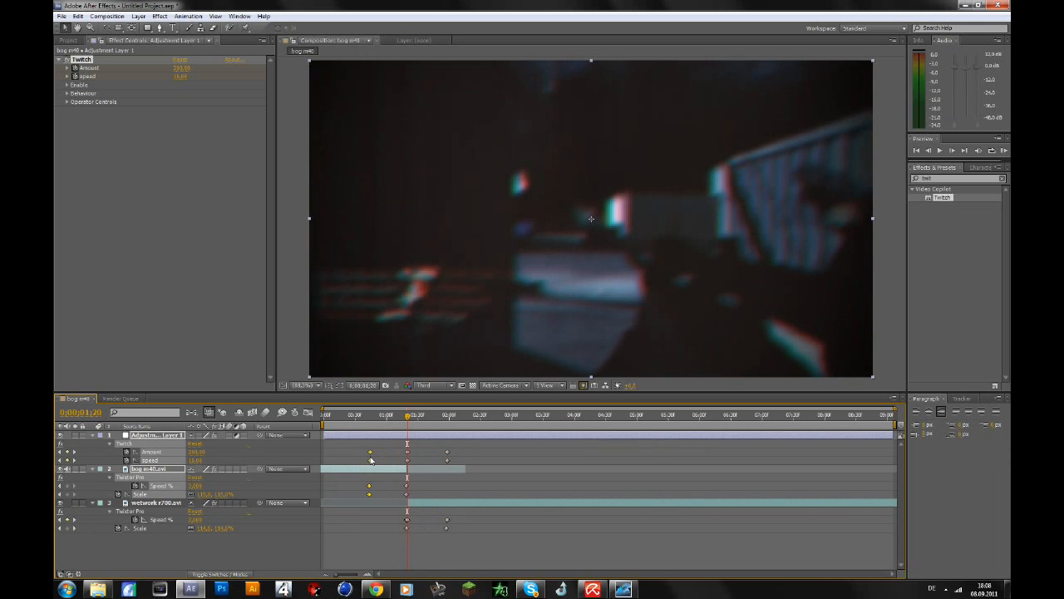
- Collapse the layer properties, go to the cut, set resolution to Full and RAM preview the transition
click(413, 414)
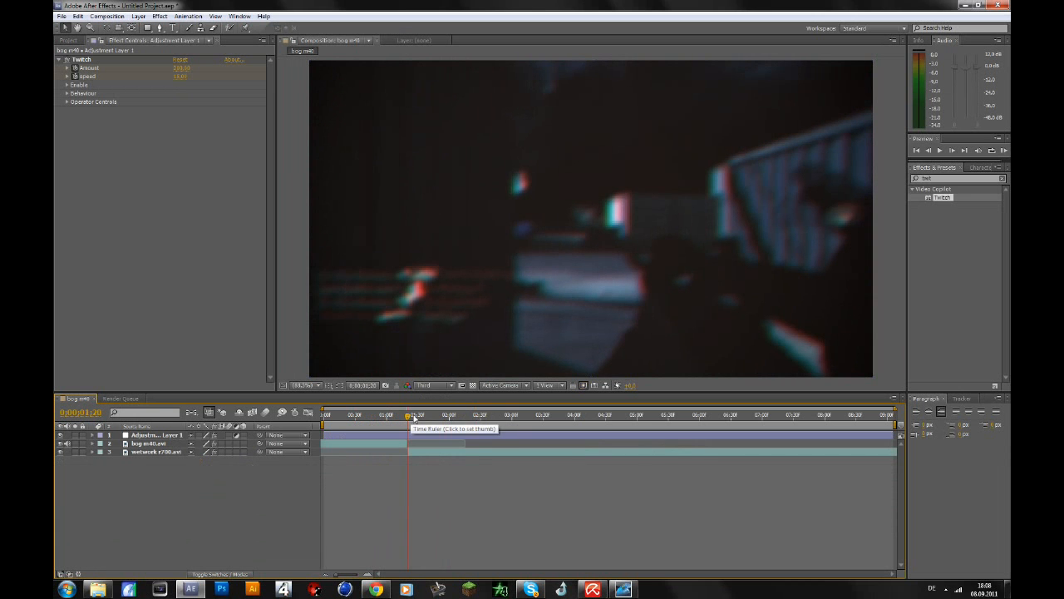
click(433, 384)
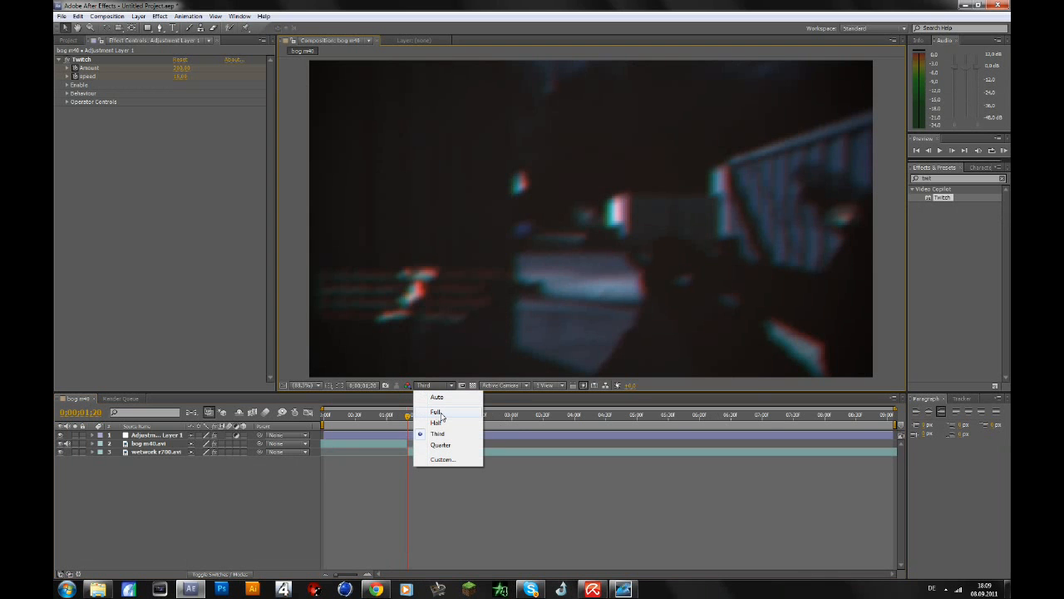
click(436, 413)
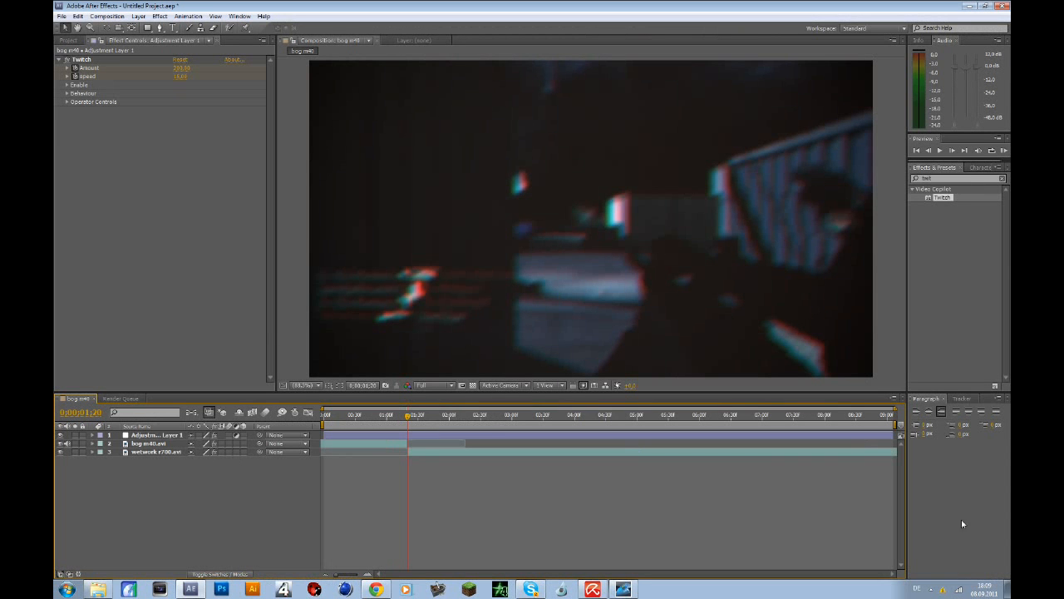
click(353, 416)
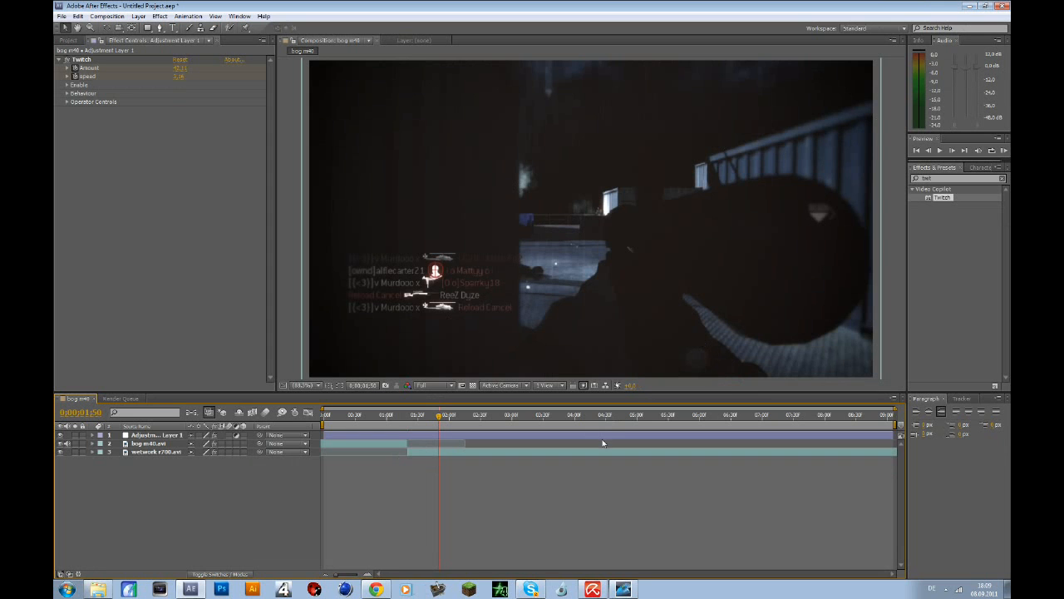
mouse_move(567, 381)
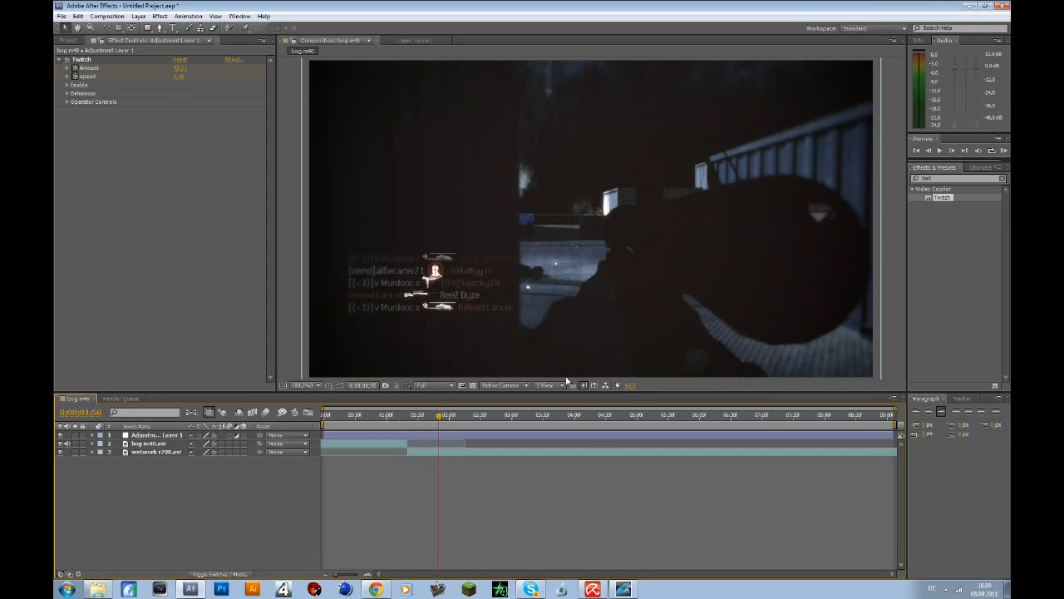